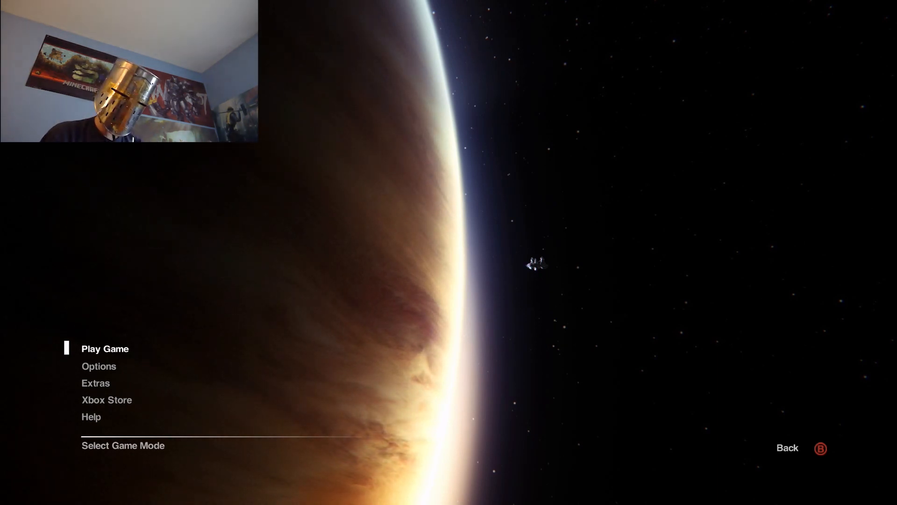
pyautogui.click(104, 348)
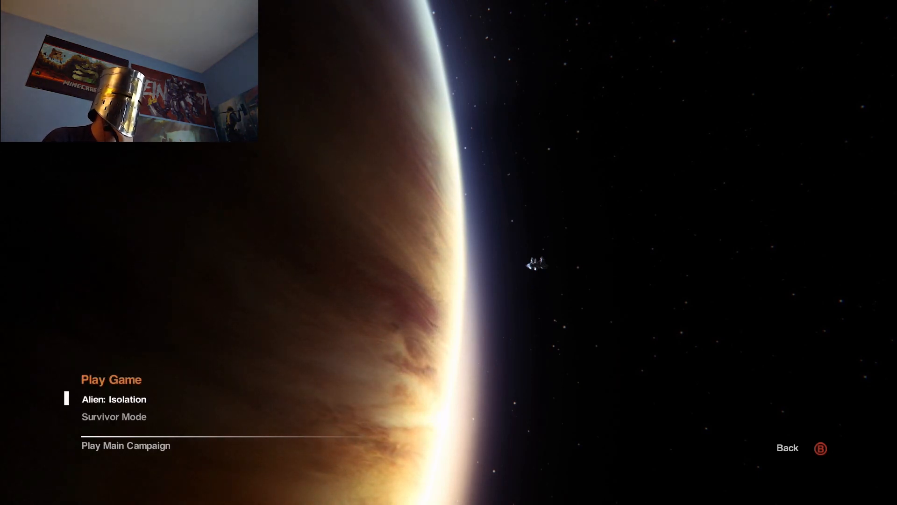
pyautogui.click(113, 399)
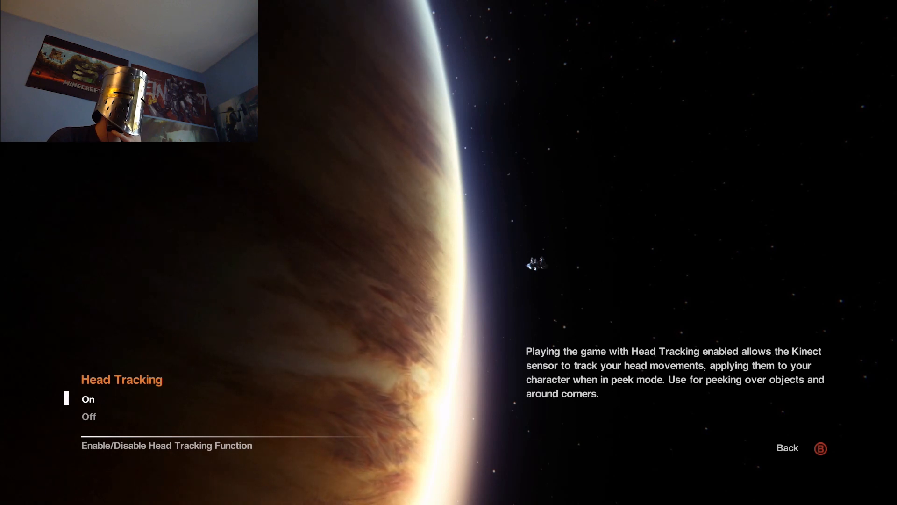
pyautogui.press('Down')
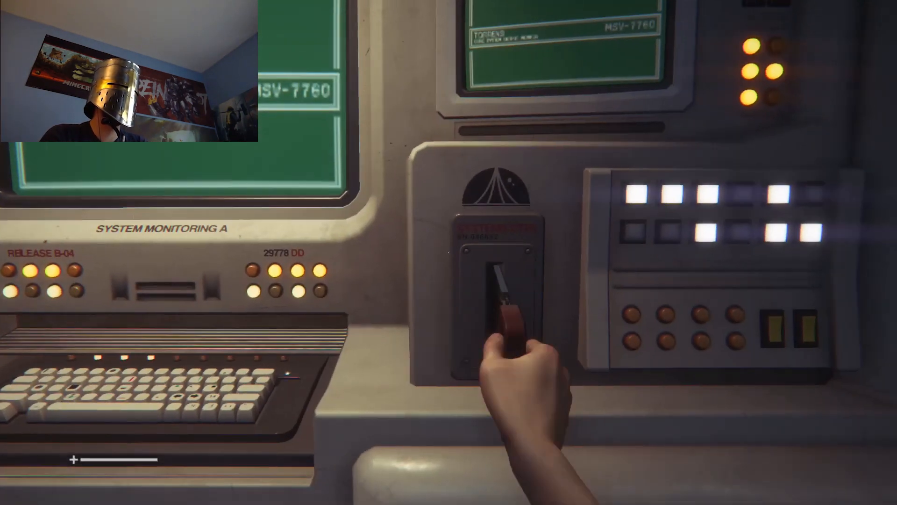
pyautogui.click(503, 311)
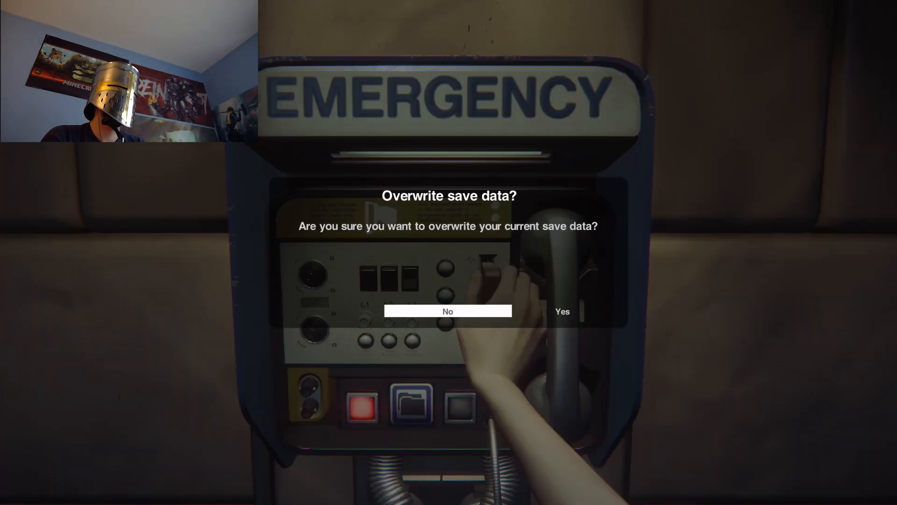
pyautogui.click(447, 311)
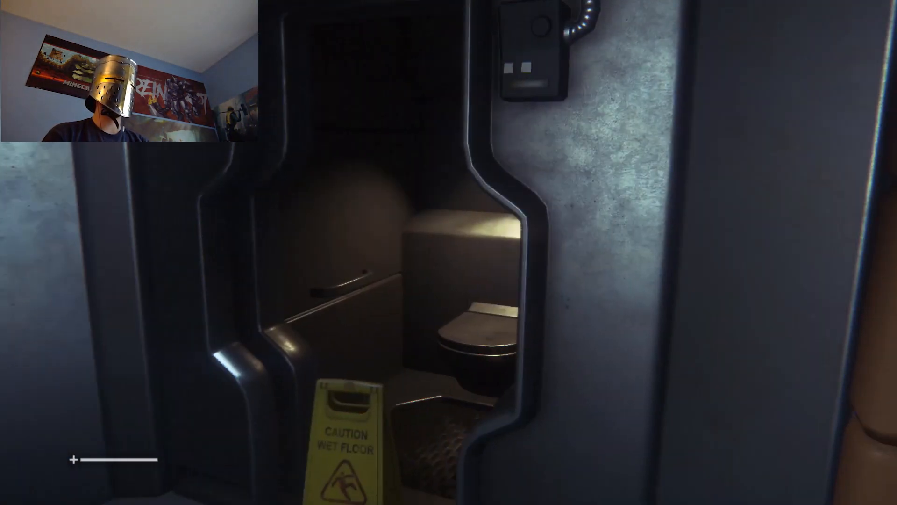
pyautogui.moveTo(449, 252)
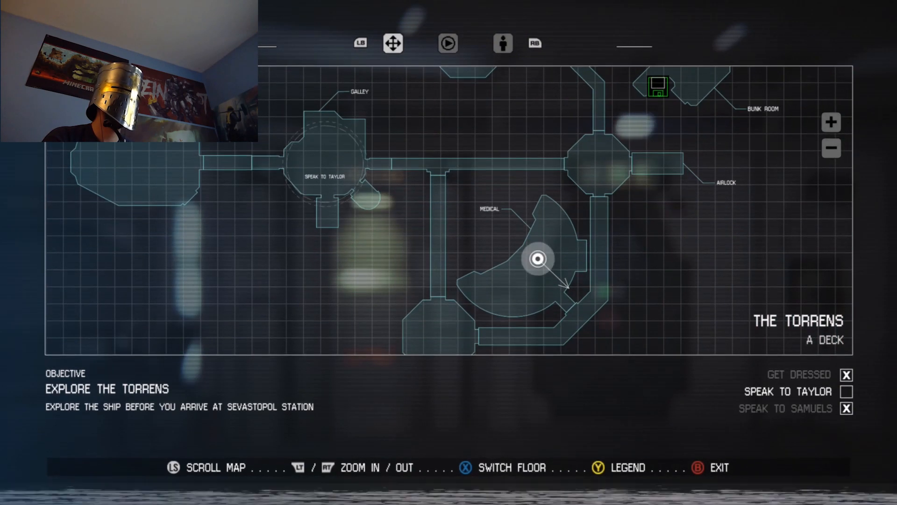
pyautogui.press('B')
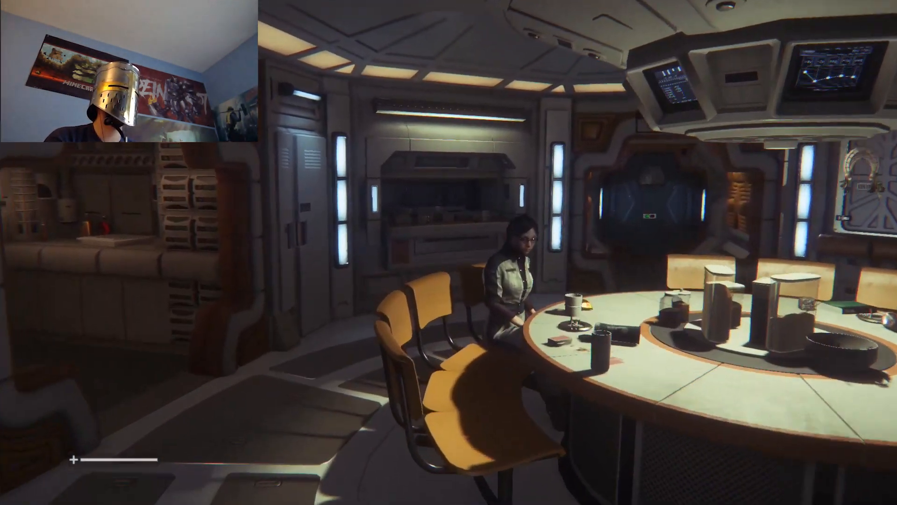
pyautogui.moveTo(449, 252)
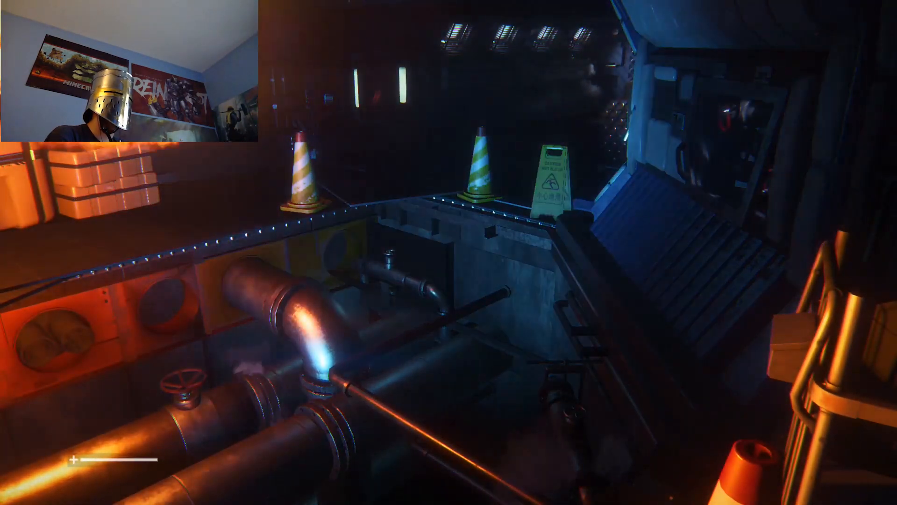
pyautogui.moveTo(449, 252)
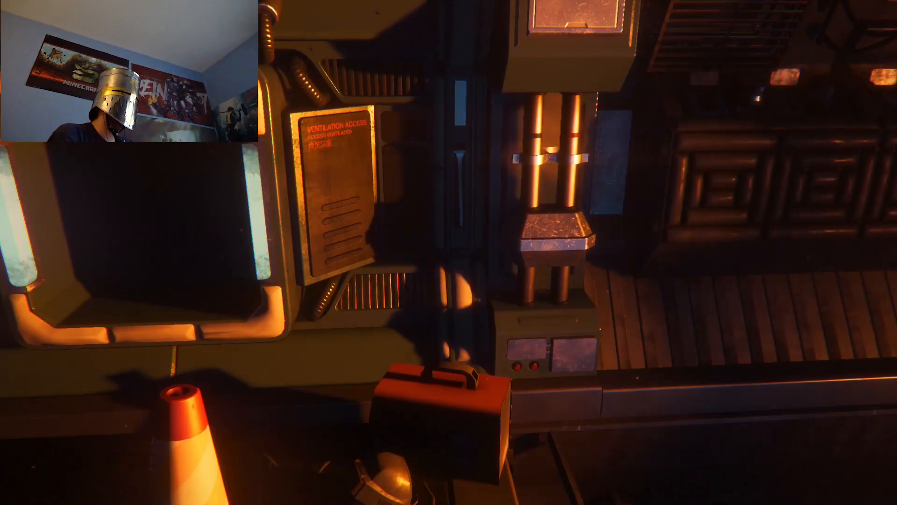
pyautogui.press('m')
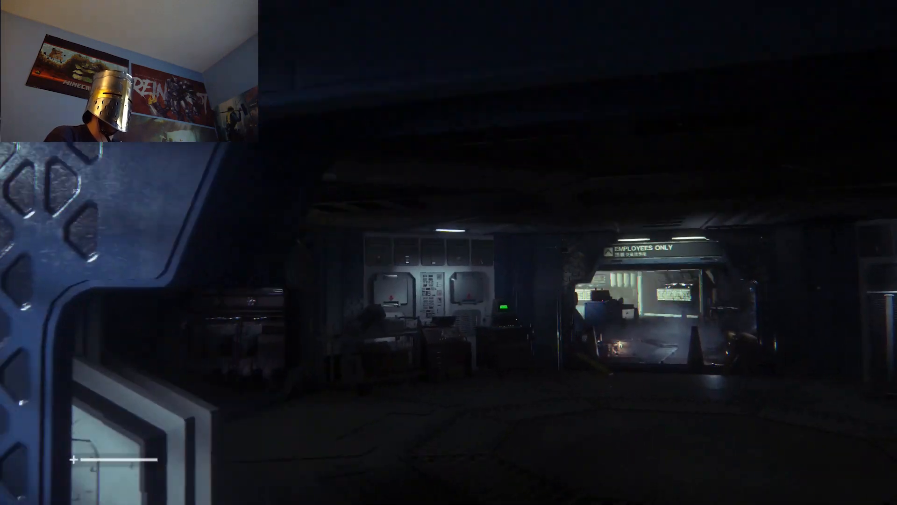
pyautogui.moveTo(447, 252)
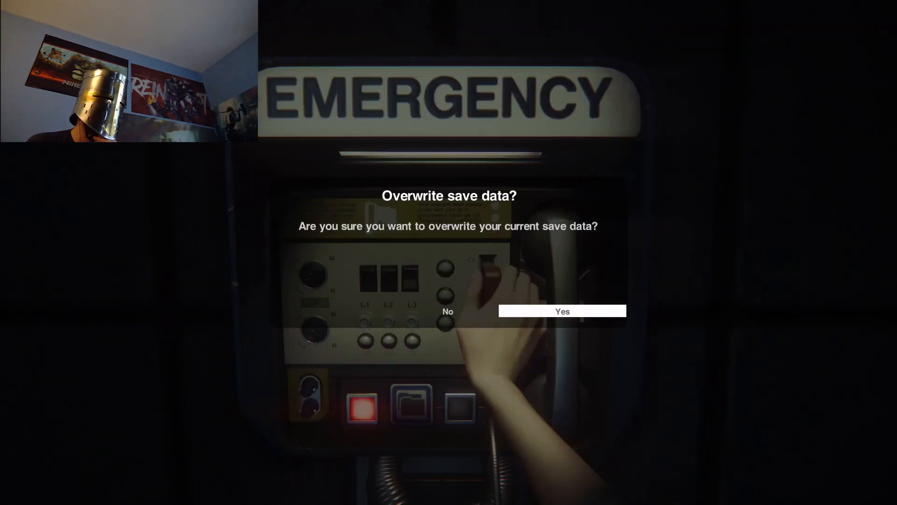
pyautogui.click(562, 311)
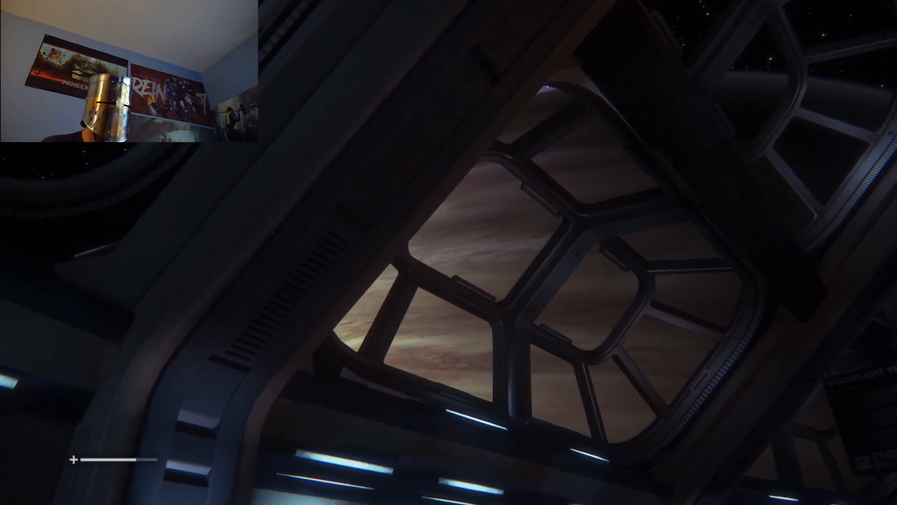
pyautogui.moveTo(449, 253)
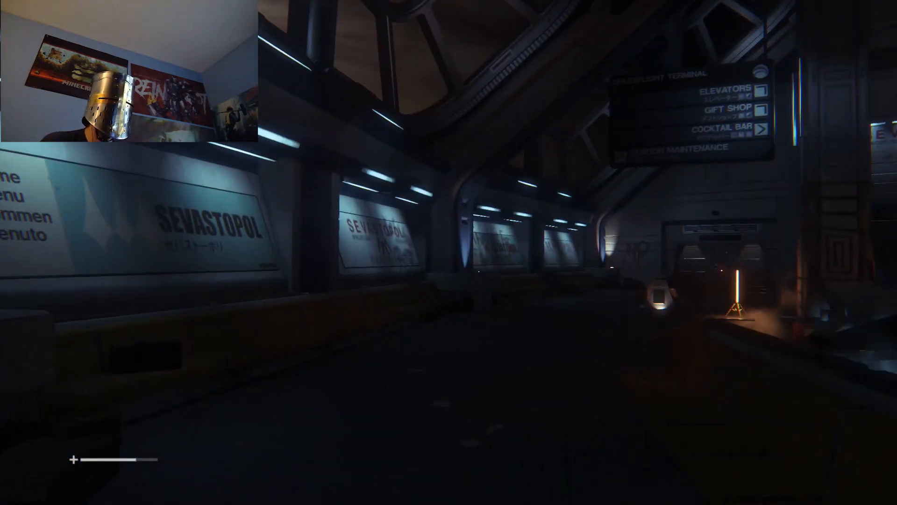
pyautogui.moveTo(448, 252)
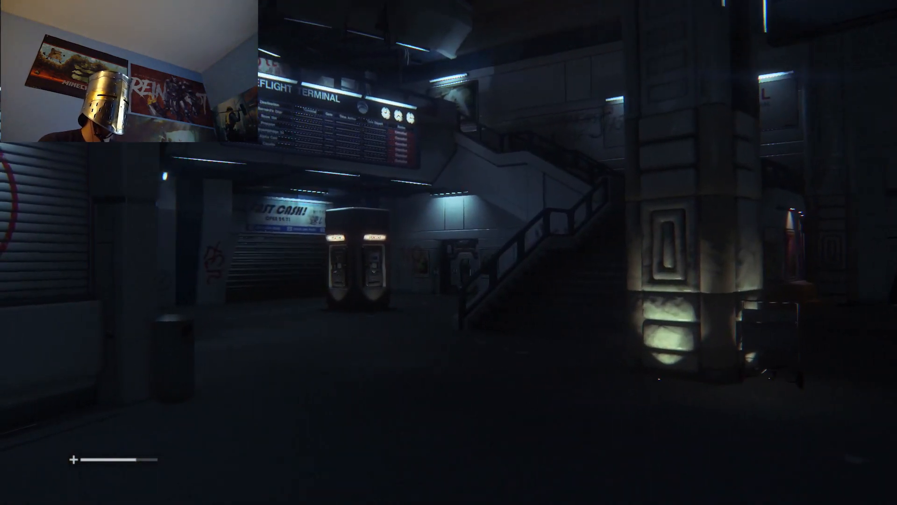
pyautogui.moveTo(448, 252)
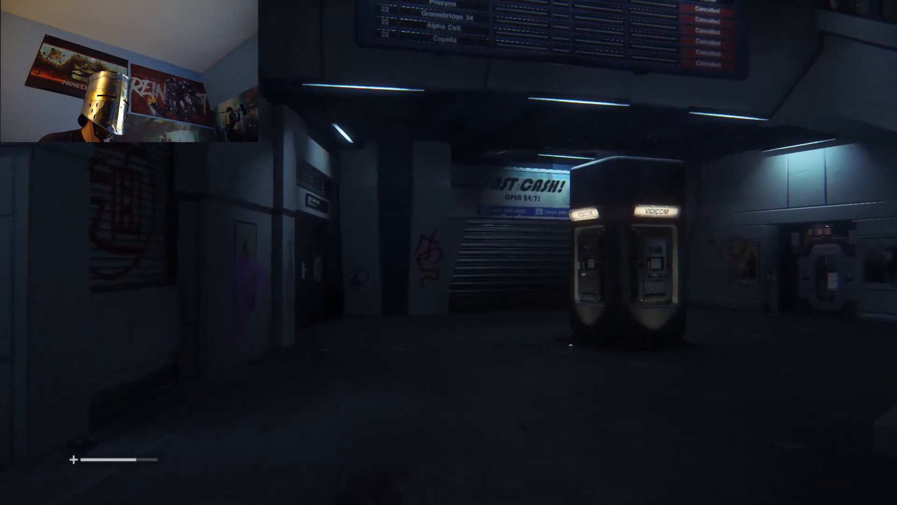